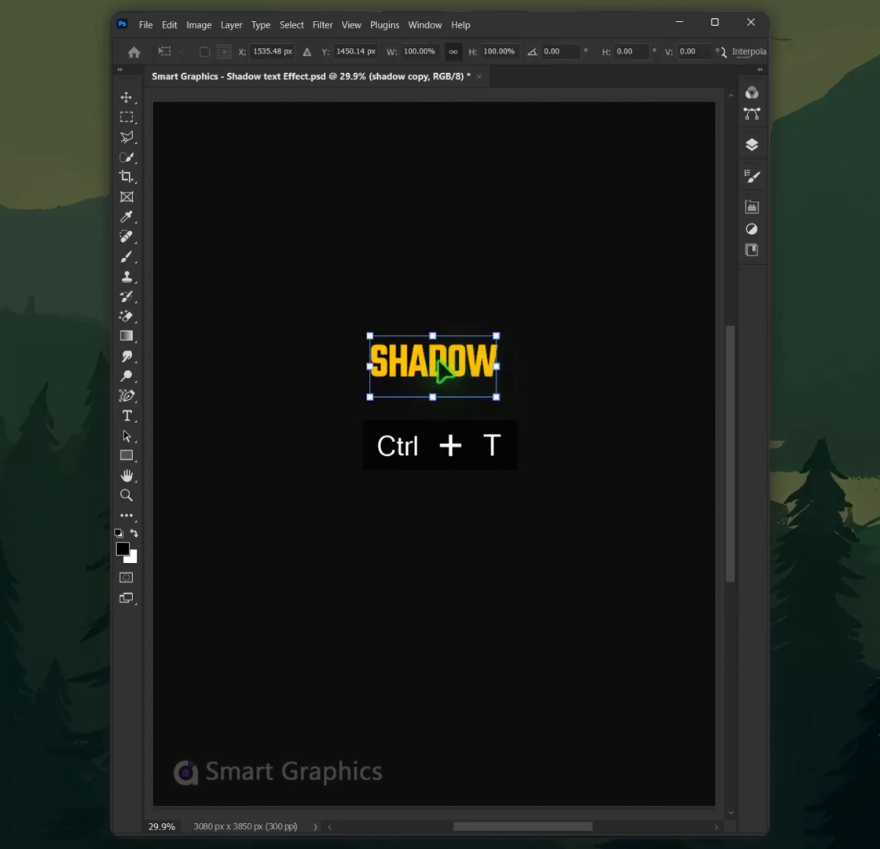
- Flip the copied SHADOW text vertically and commit the transform
{"action": "right_click", "coordinate": [432, 364]}
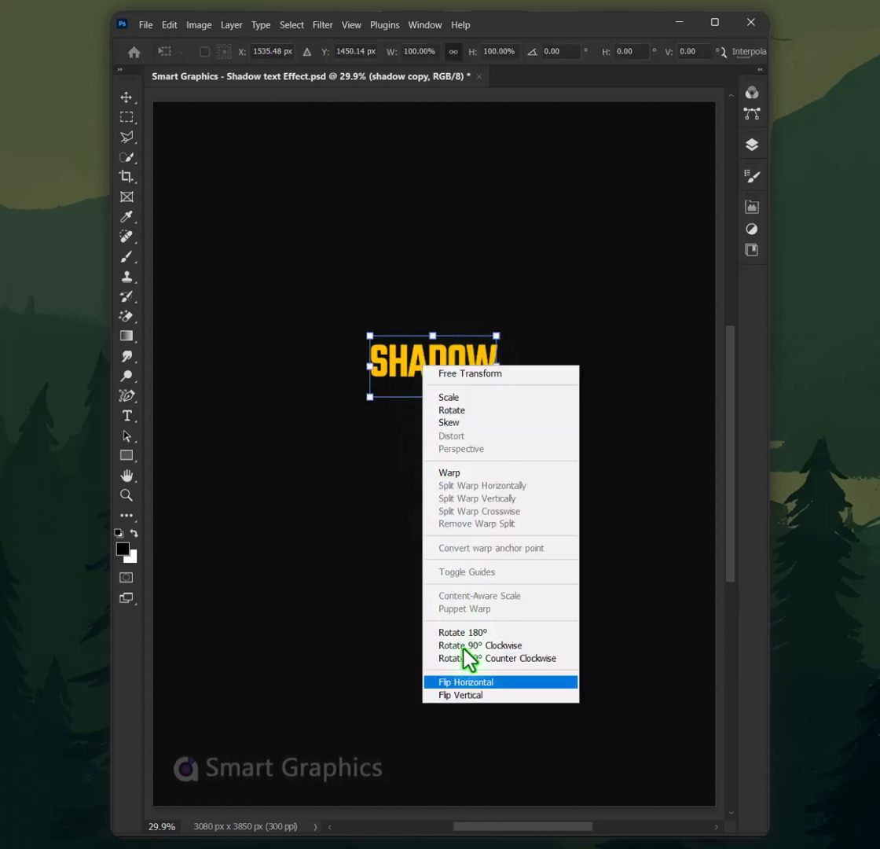
{"action": "left_click", "coordinate": [466, 681]}
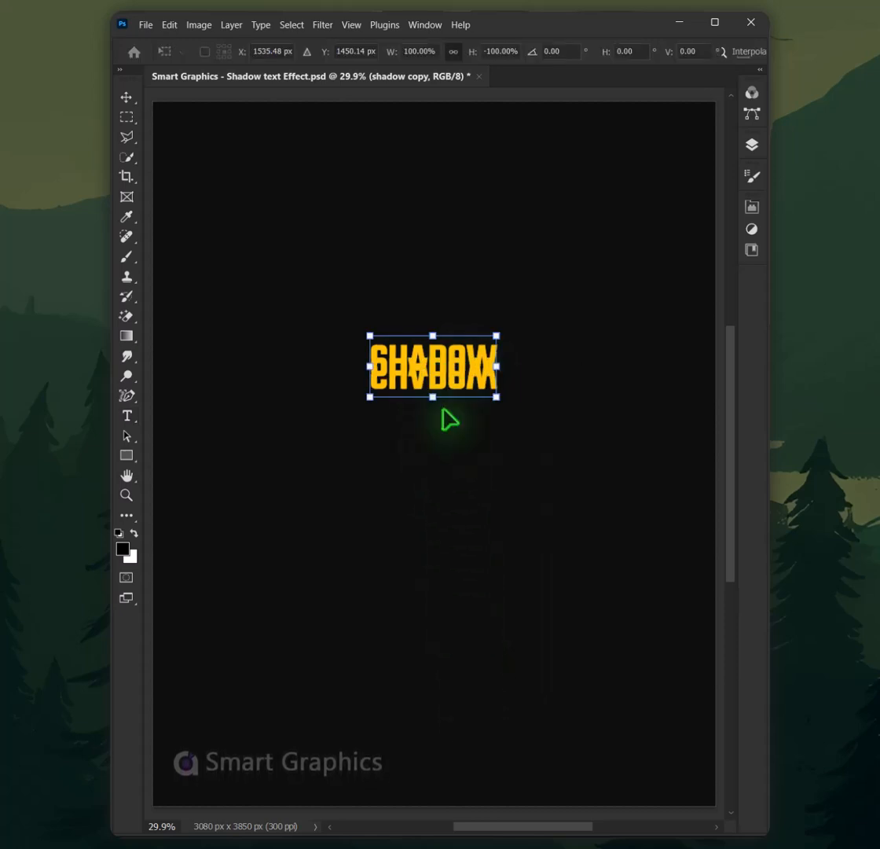
{"action": "left_click", "coordinate": [127, 415]}
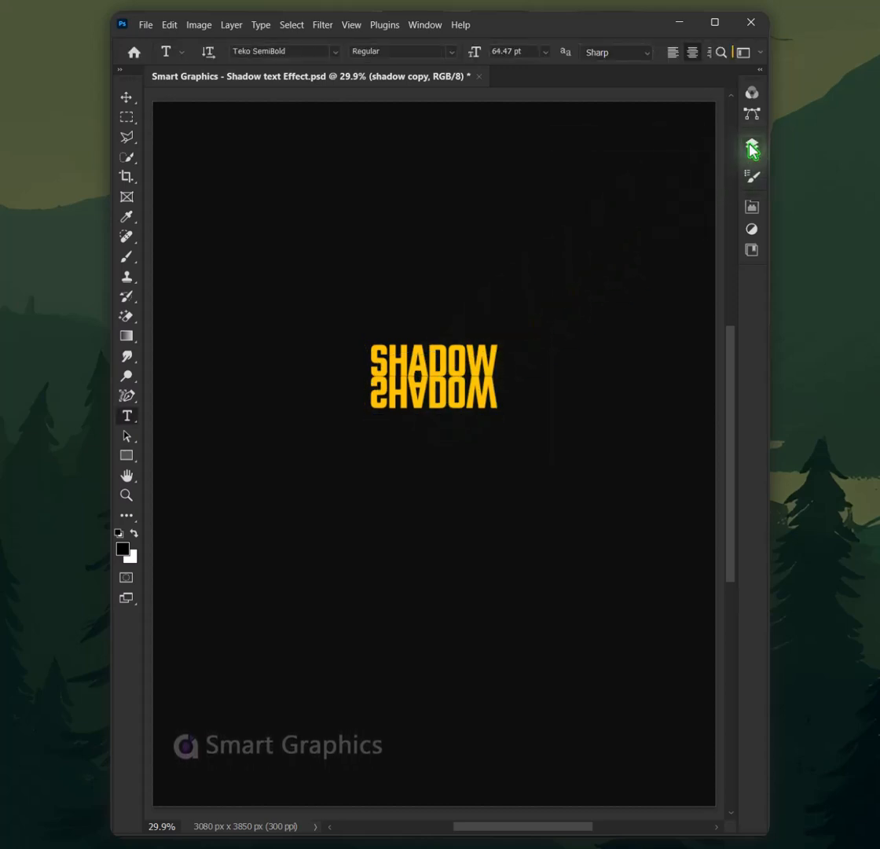
- Perspective-stretch the flipped copy, spreading its bottom corners outward into fanning streaks
{"action": "right_click", "coordinate": [645, 245]}
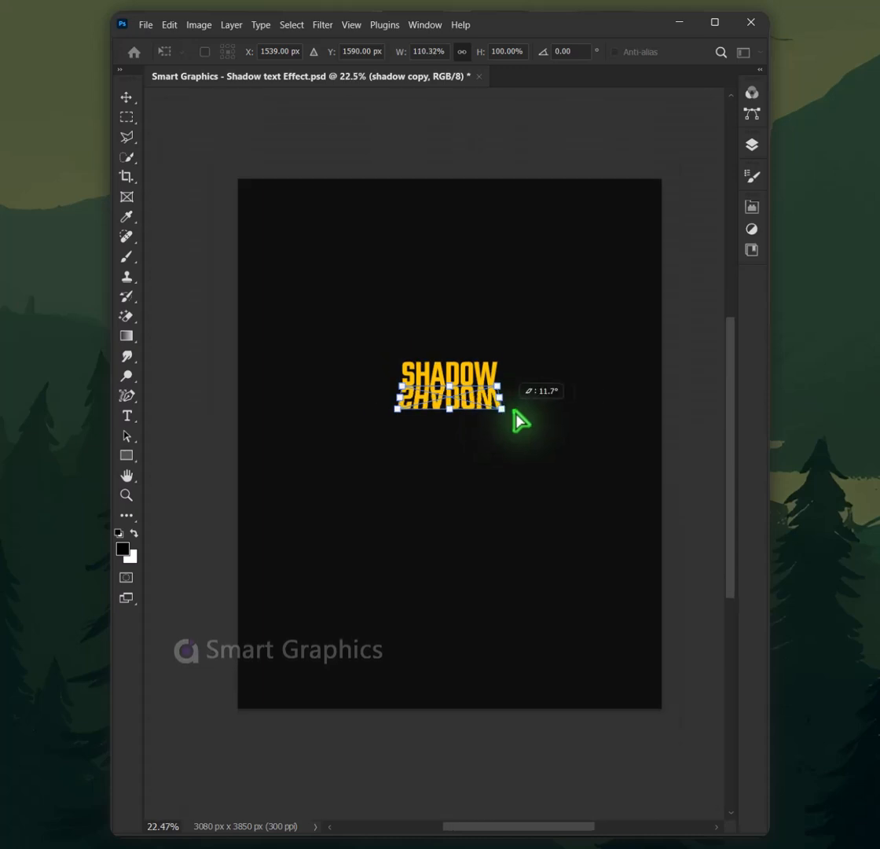
{"action": "left_click_drag", "start_coordinate": [518, 420], "coordinate": [544, 428]}
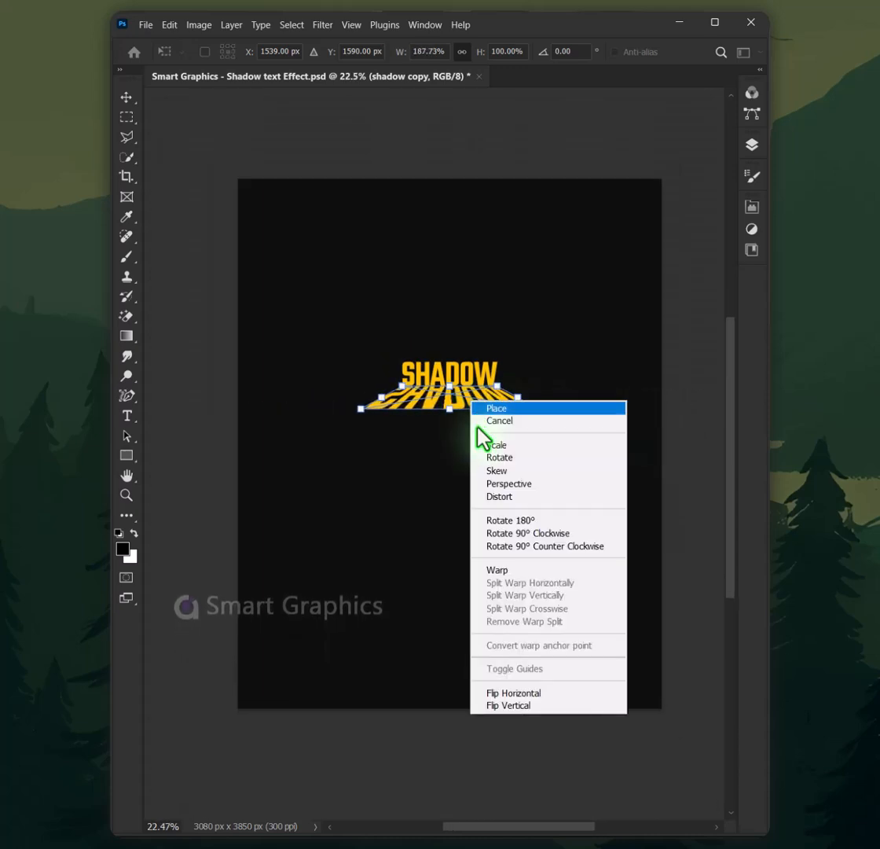
{"action": "left_click", "coordinate": [496, 470]}
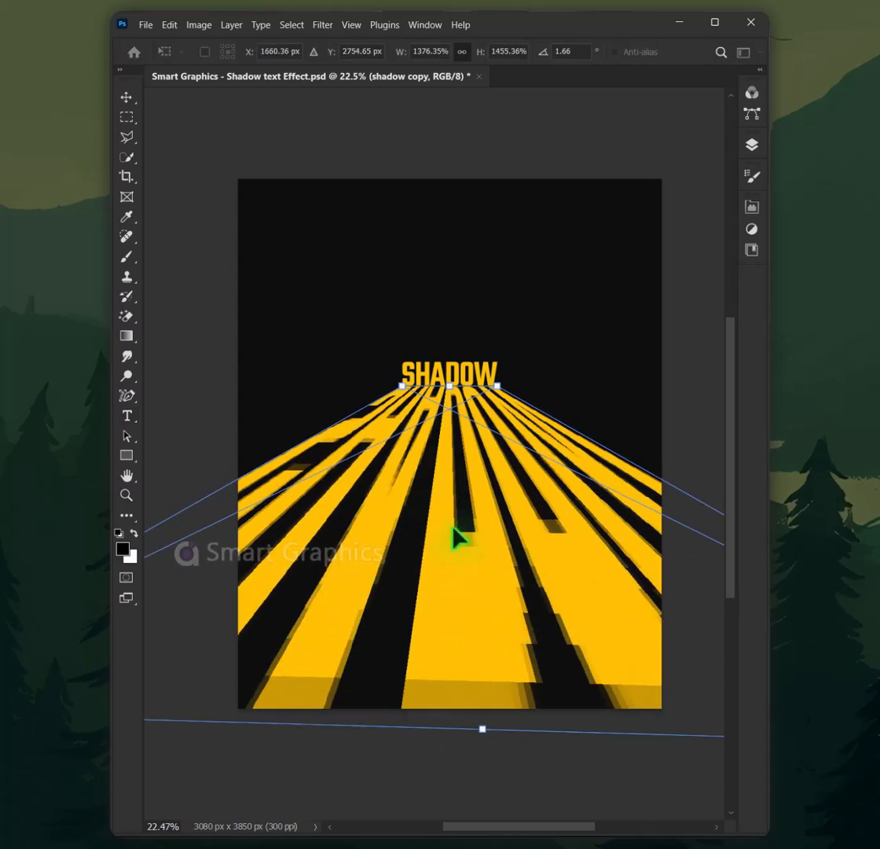
{"action": "left_click", "coordinate": [322, 25]}
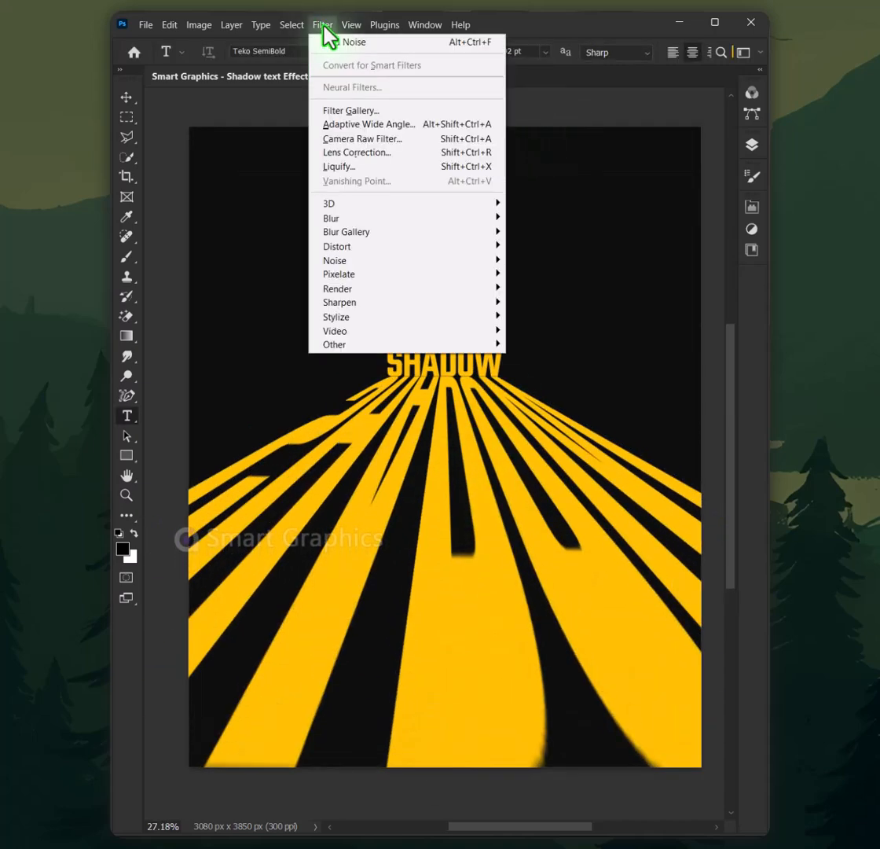
{"action": "mouse_move", "coordinate": [330, 218]}
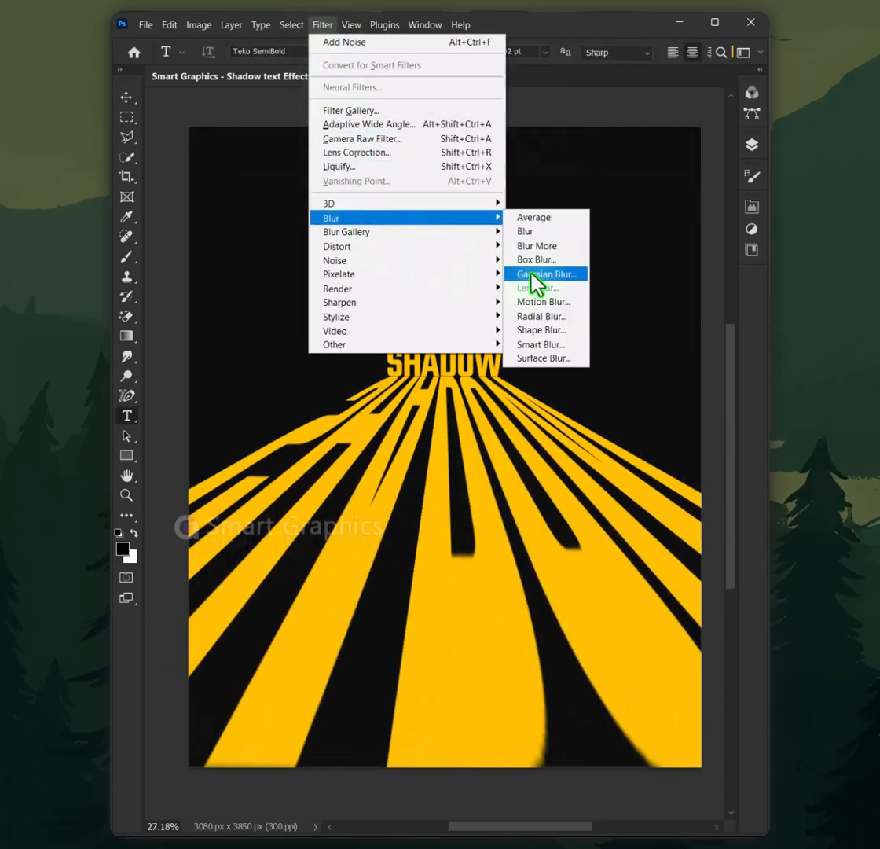
- Apply a 2-pixel Gaussian Blur to the stretched shadow layer
{"action": "left_click", "coordinate": [544, 274]}
{"action": "type", "text": "2"}
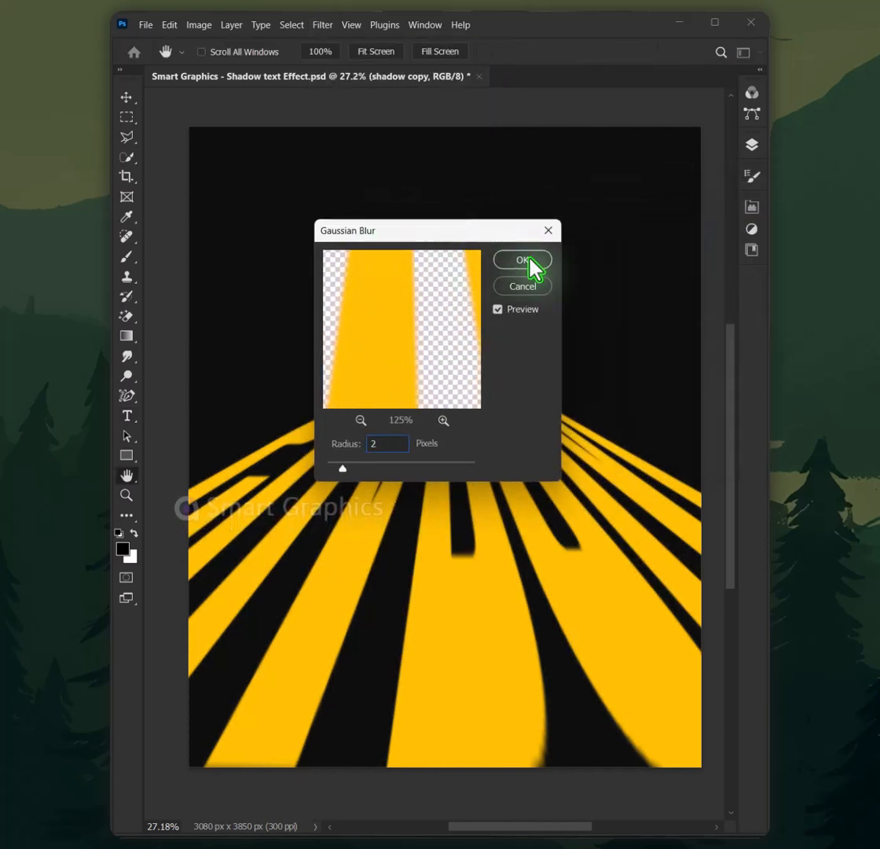
{"action": "left_click", "coordinate": [521, 259]}
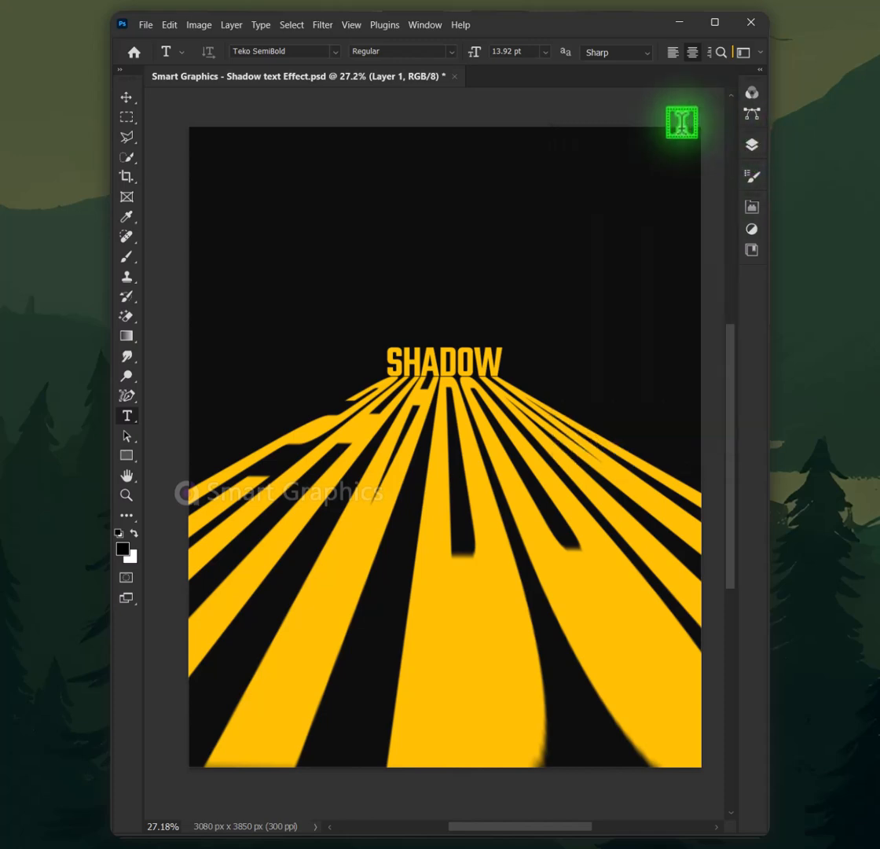
- Add 10% Gaussian noise to the shadow via Filter > Noise > Add Noise
{"action": "left_click", "coordinate": [322, 24]}
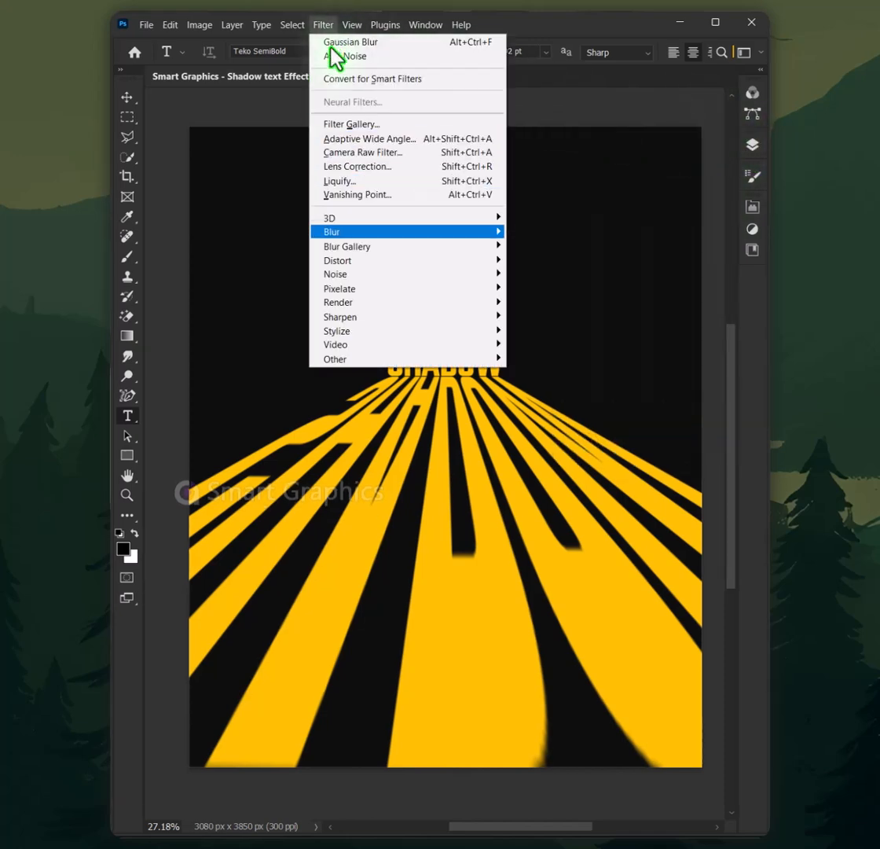
{"action": "left_click", "coordinate": [335, 56]}
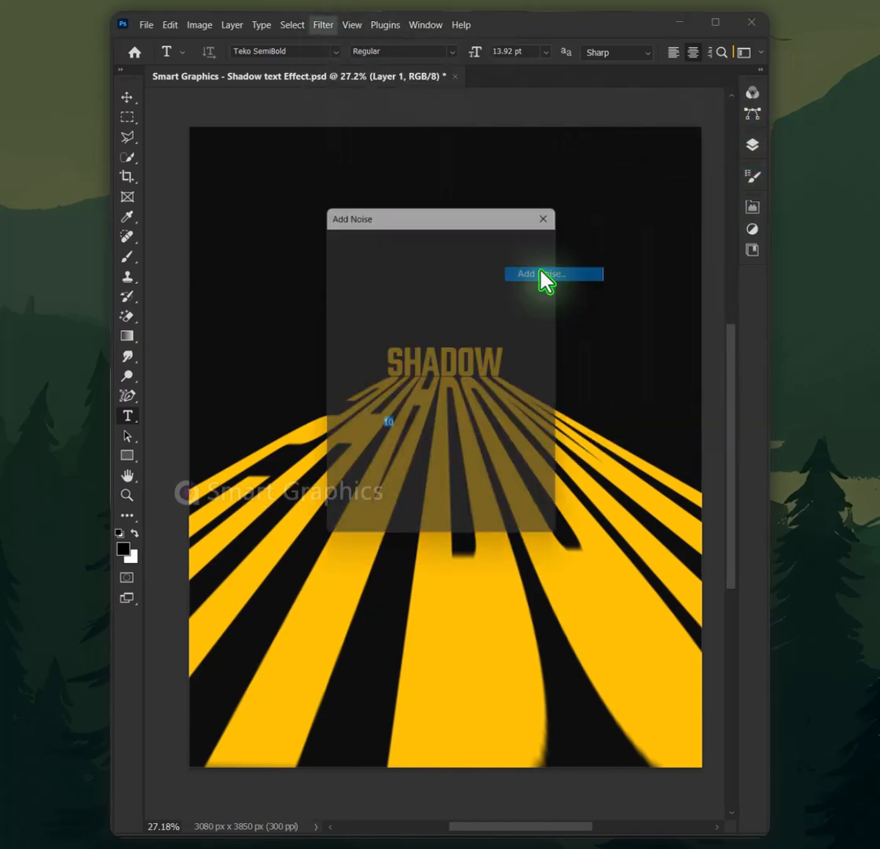
{"action": "left_click", "coordinate": [552, 274]}
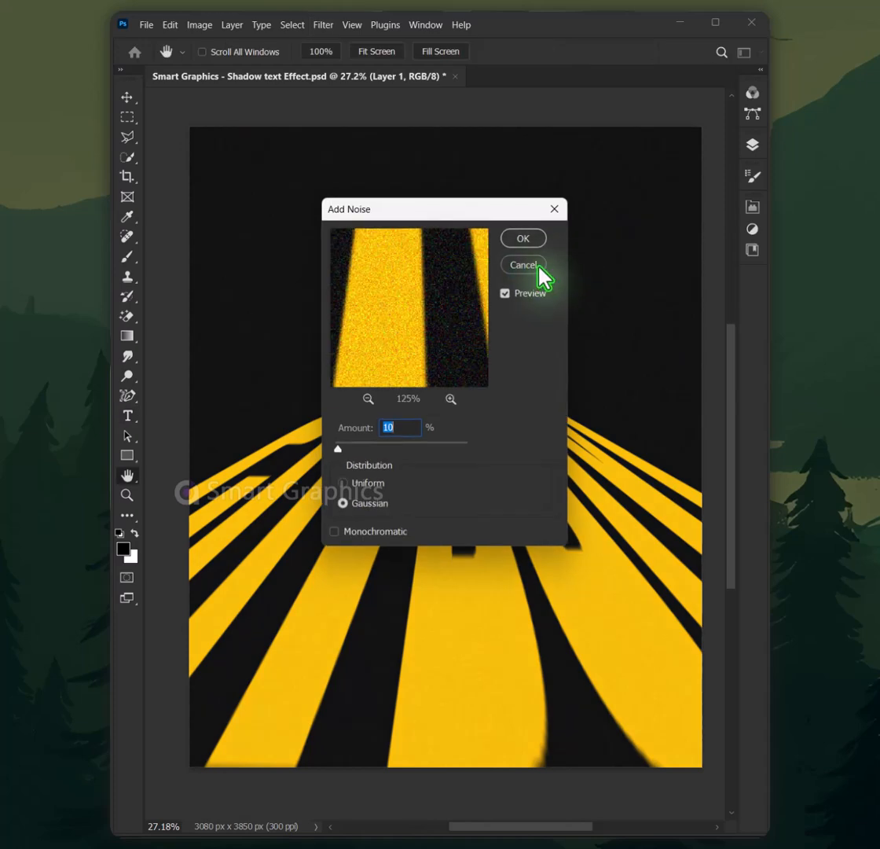
{"action": "left_click", "coordinate": [523, 264]}
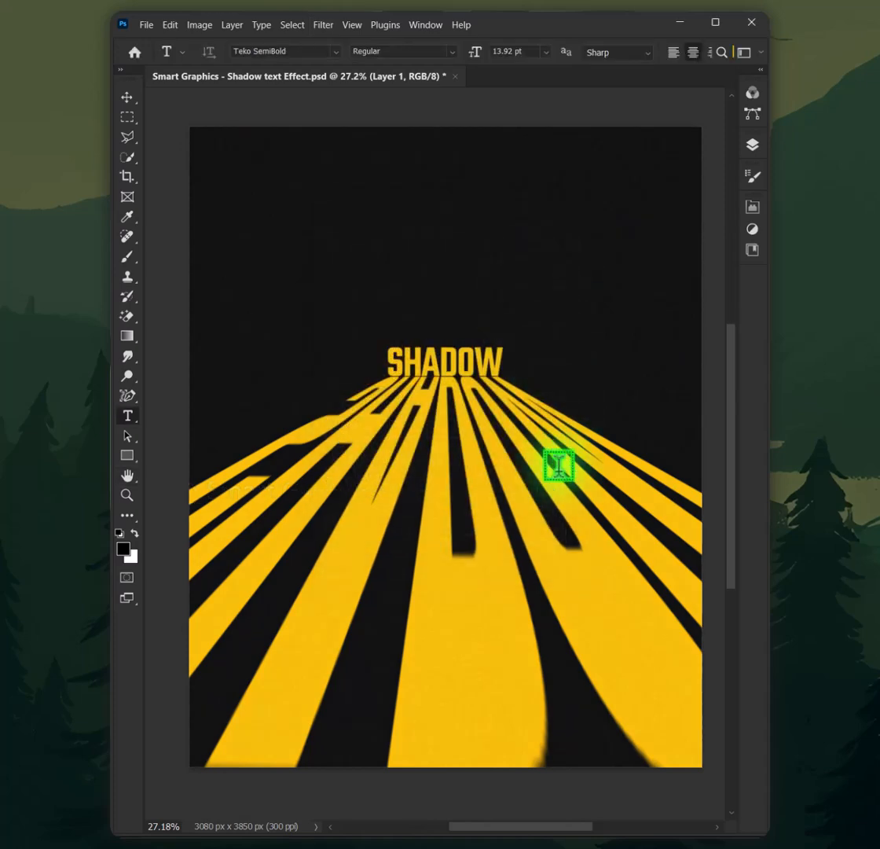